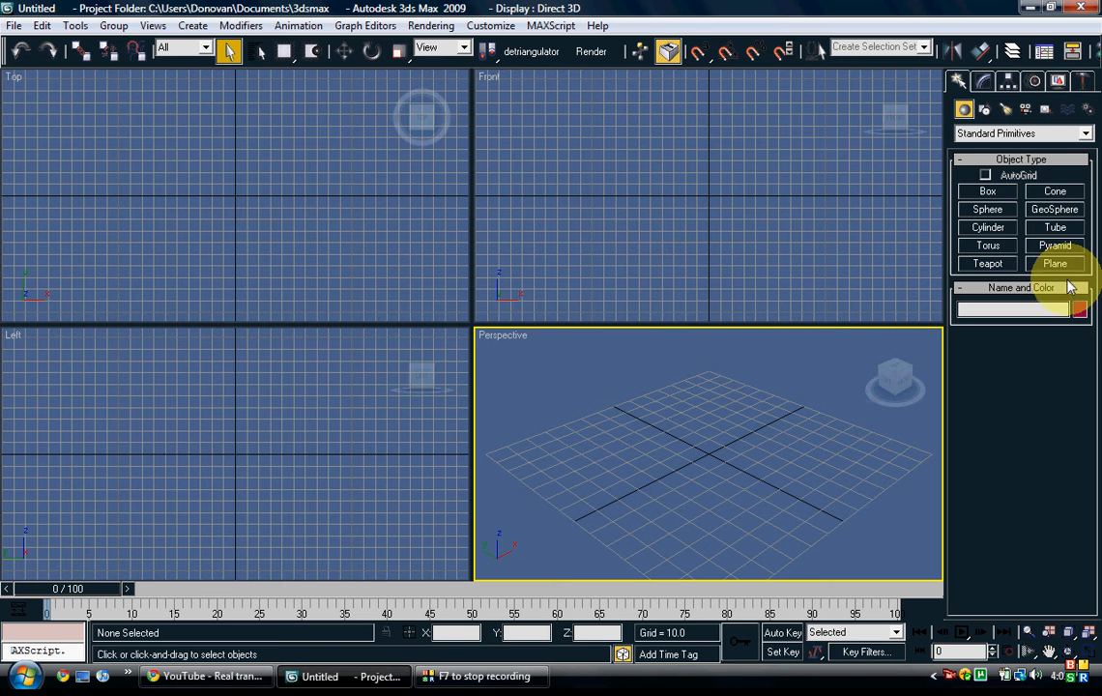
Step: Lay a ground plane across the grid and draw boxes on it from Standard Primitives
left_click(1051, 263)
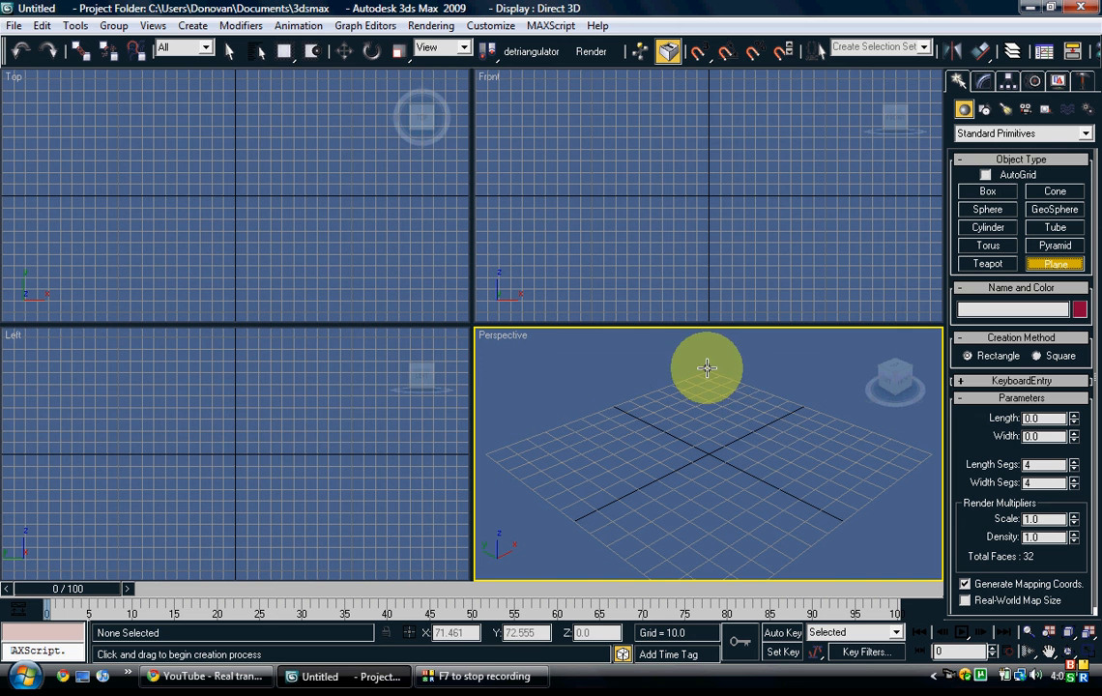
left_click_drag(706, 367, 704, 590)
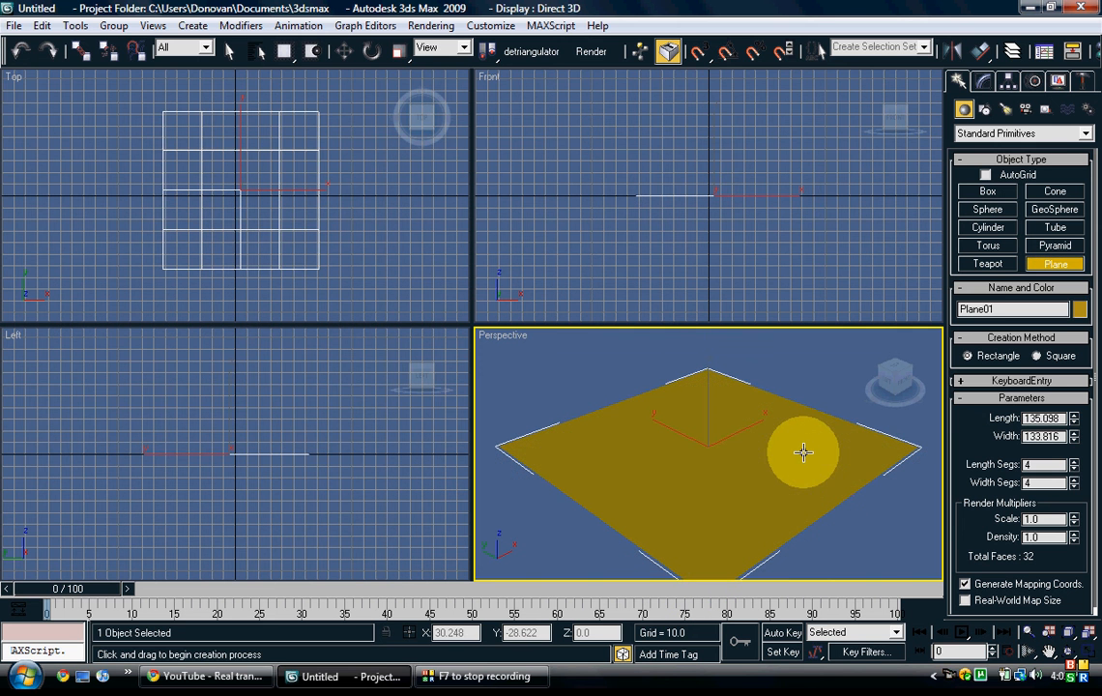
left_click(986, 191)
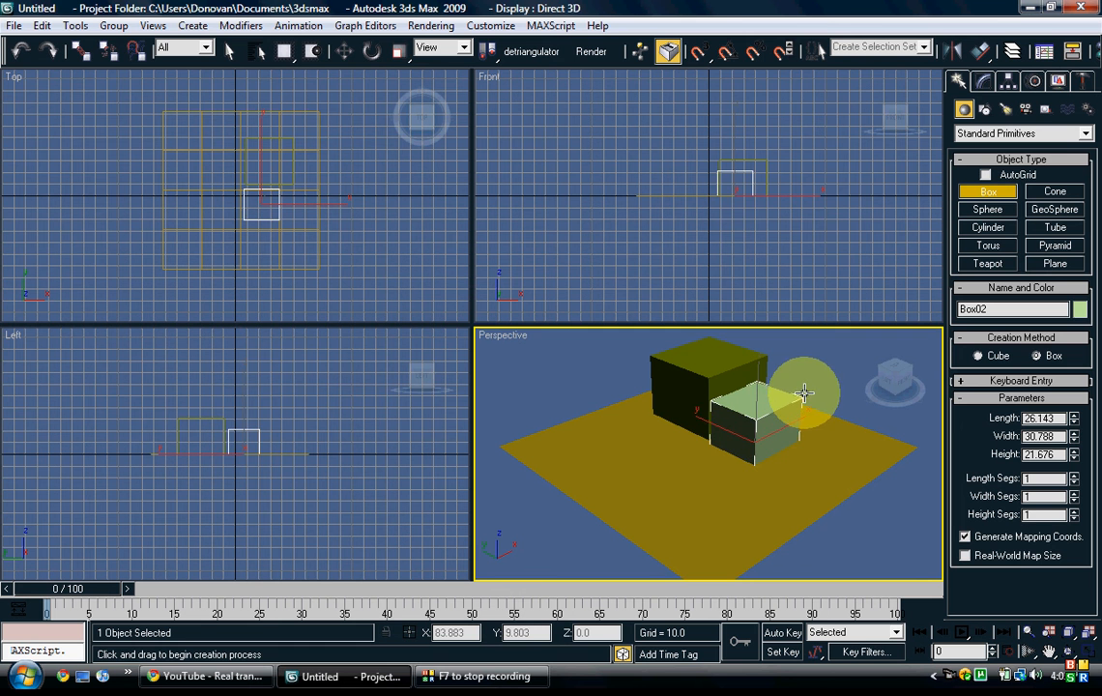
left_click_drag(802, 396, 667, 460)
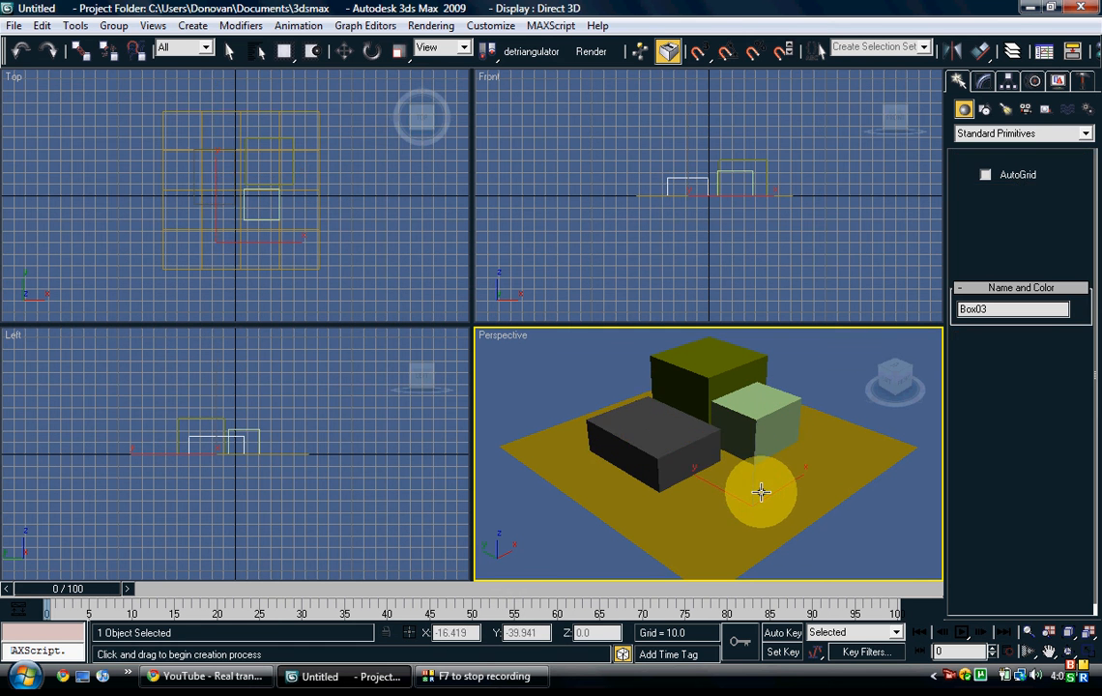
Step: Add a cylinder and a small cone standing beside the boxes
left_click(986, 228)
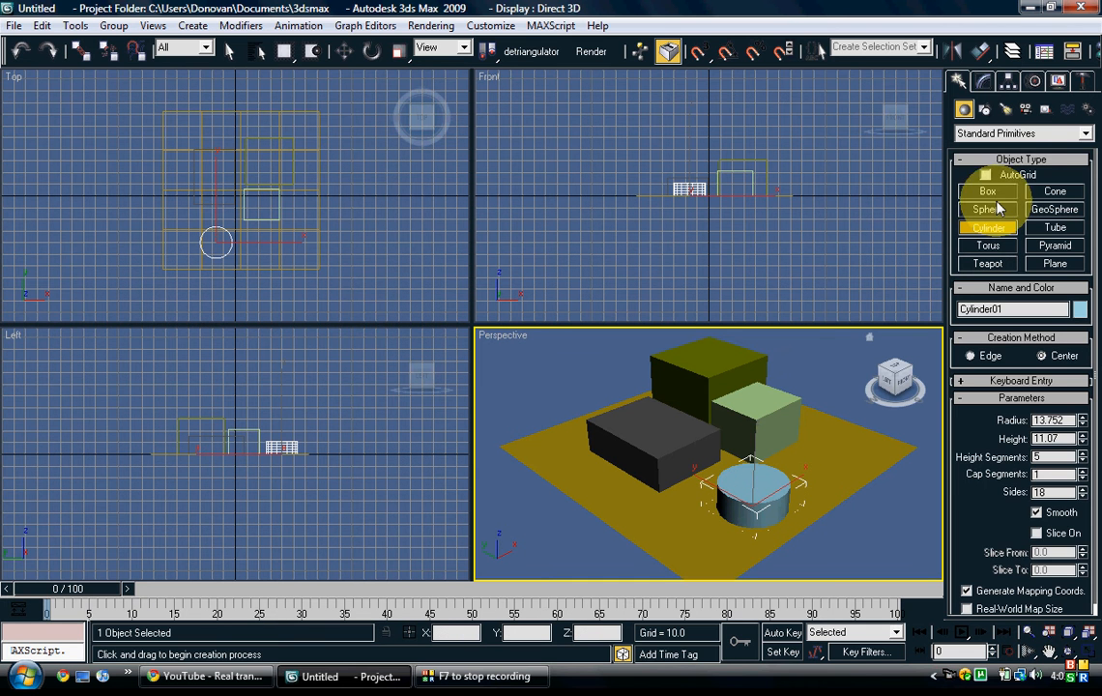
left_click(1050, 209)
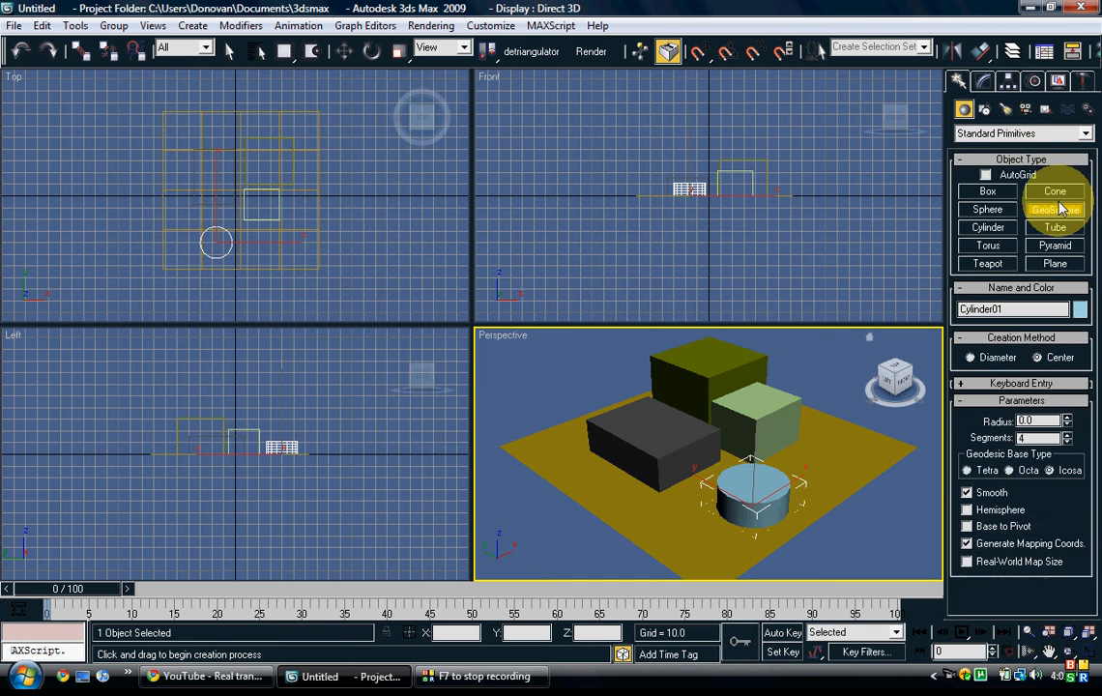
left_click(1054, 191)
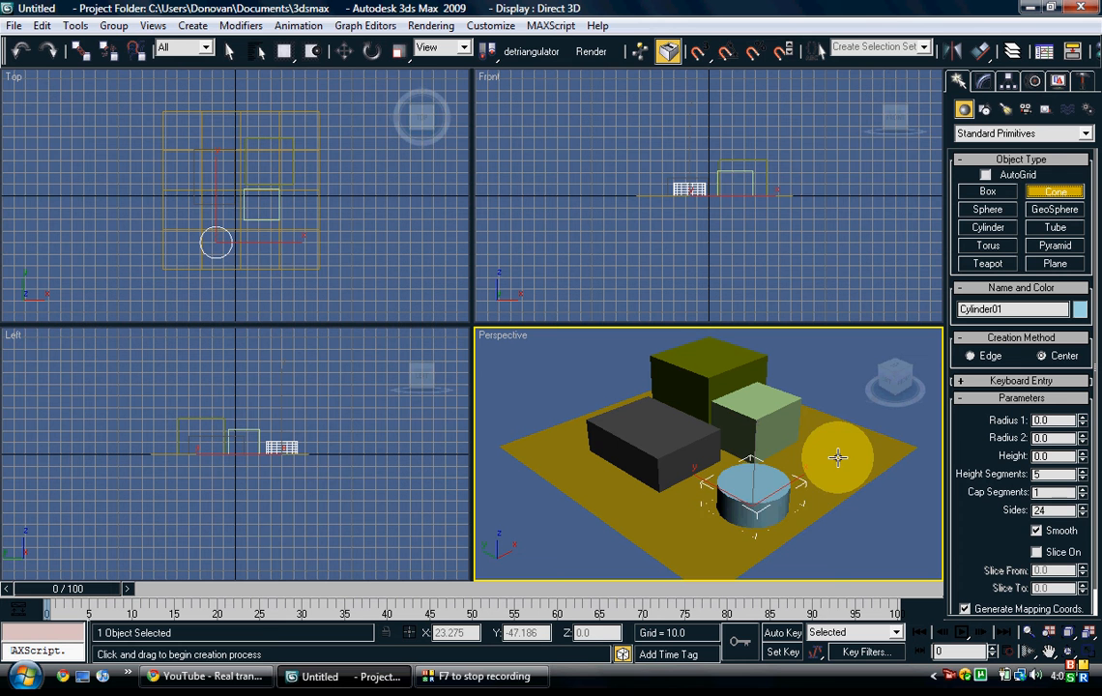
left_click_drag(835, 456, 839, 429)
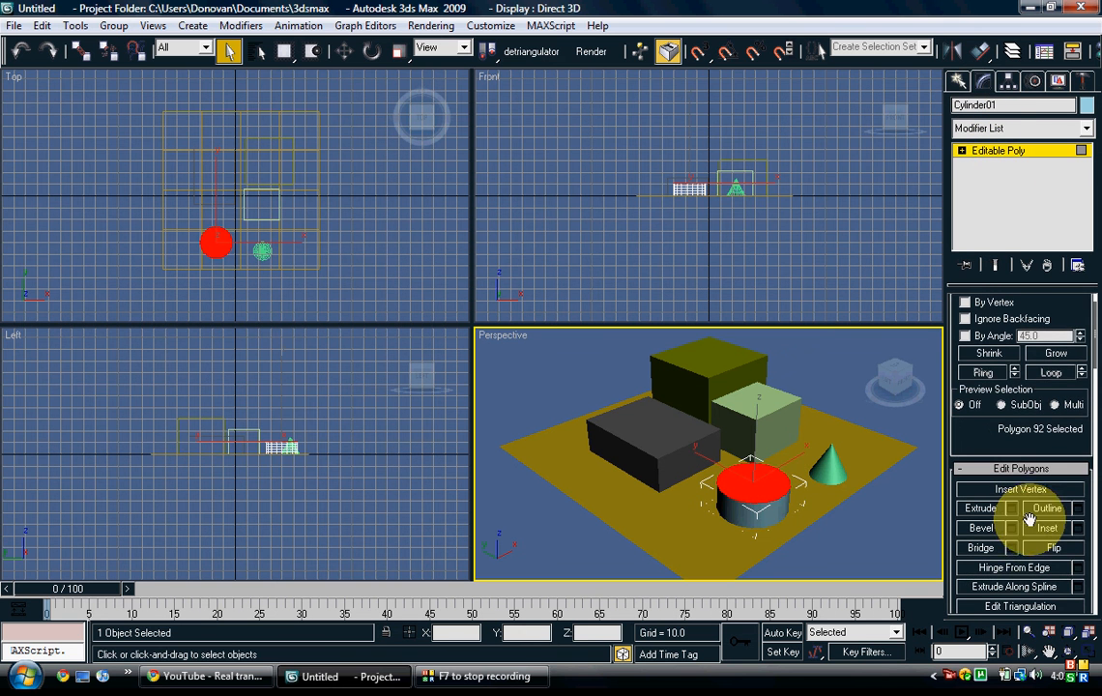
Step: Inset and extrude down the cylinder's top face so it becomes a hollow tube
left_click(1046, 528)
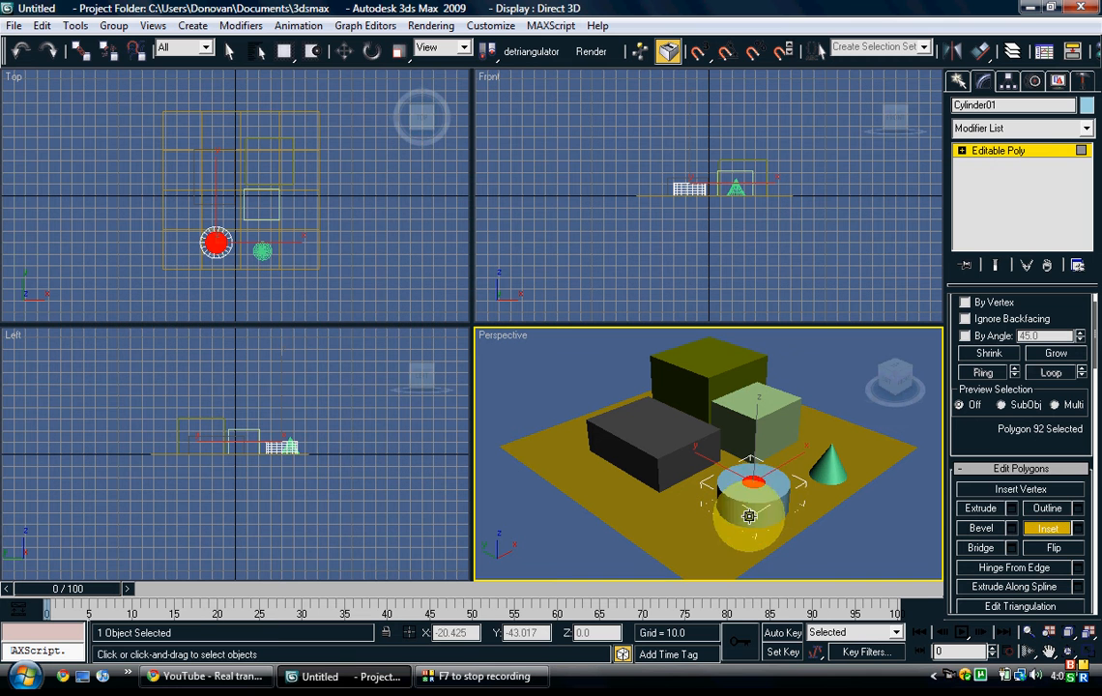
left_click(982, 509)
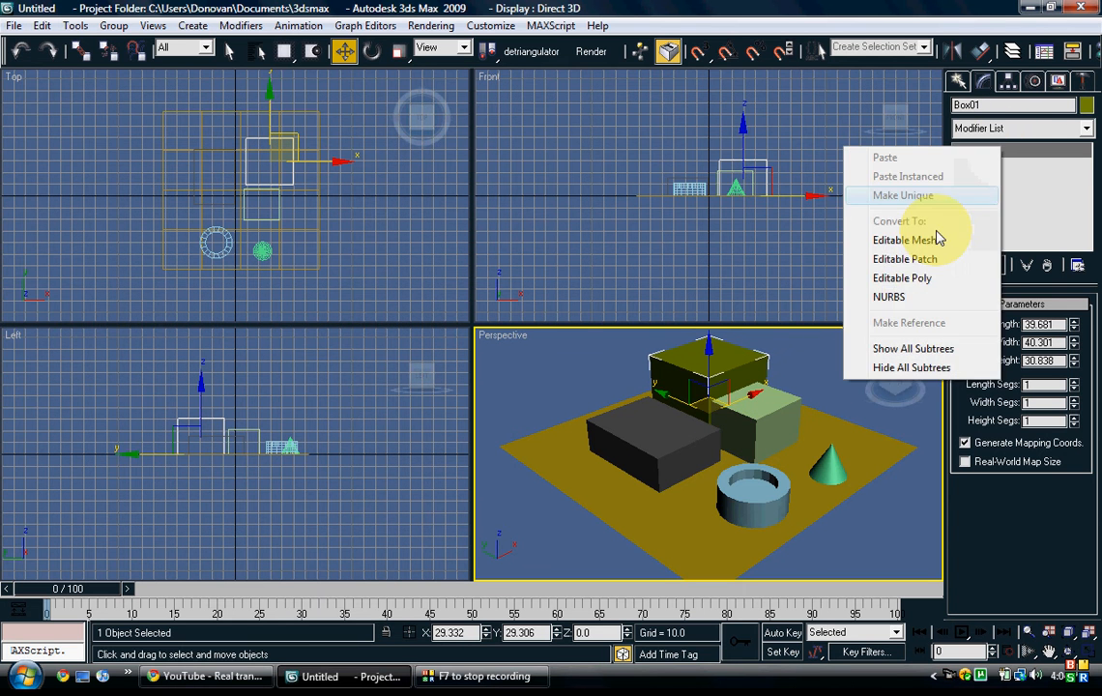
Step: Convert a box to Editable Poly and inset then extrude its chosen face
left_click(901, 279)
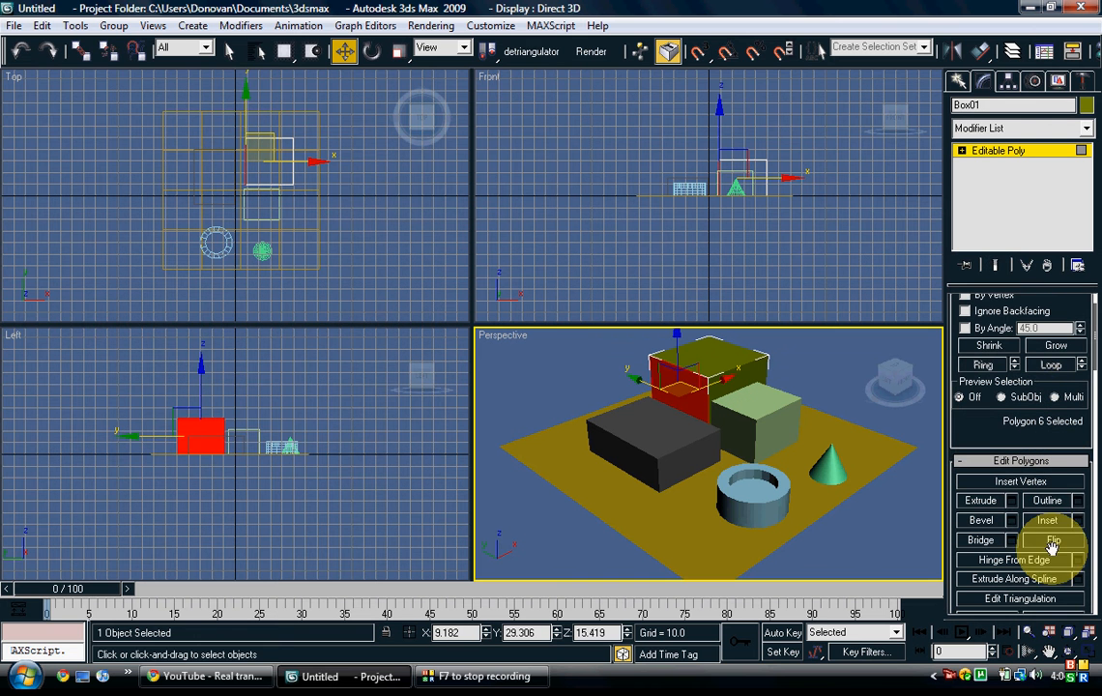
left_click(1048, 522)
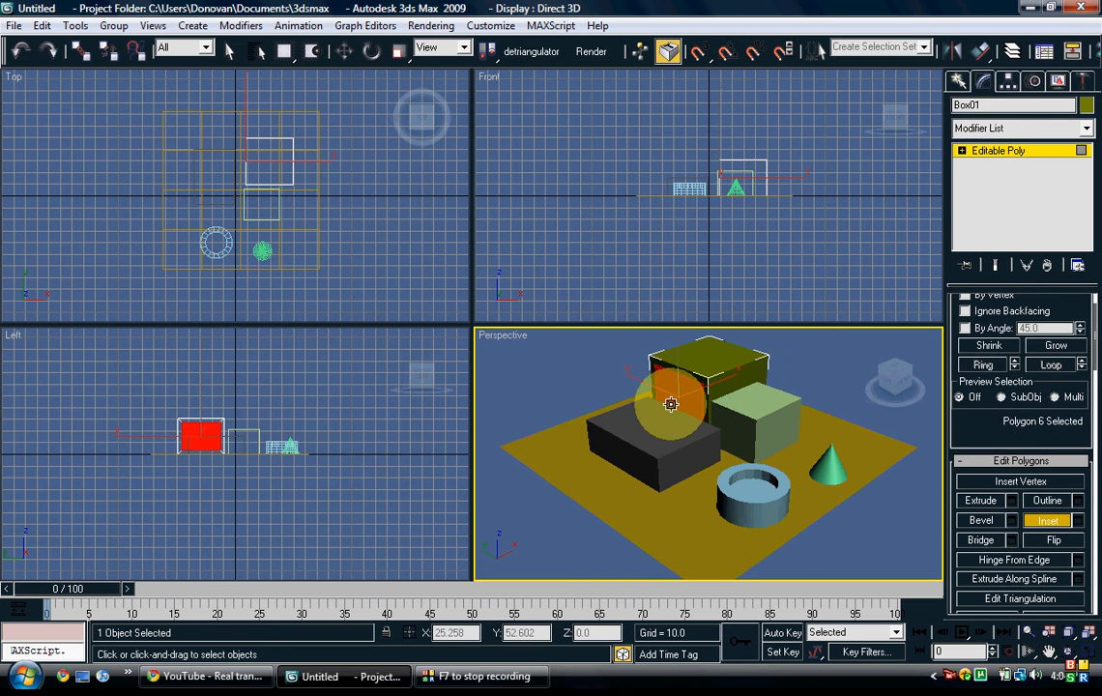
left_click(980, 500)
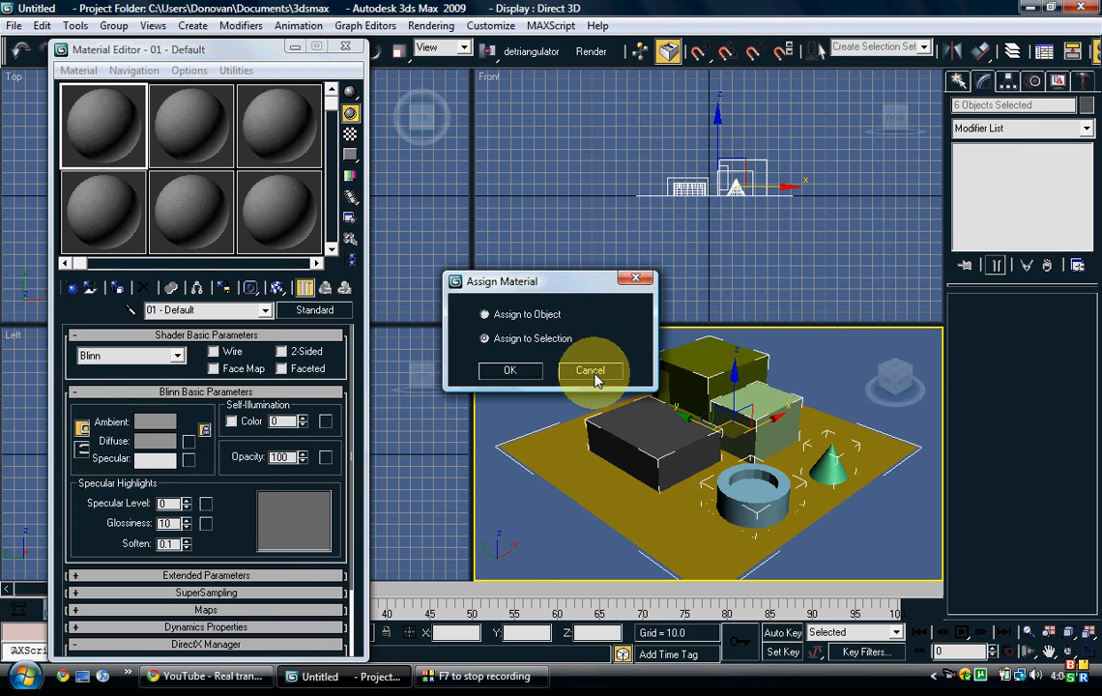
left_click(592, 371)
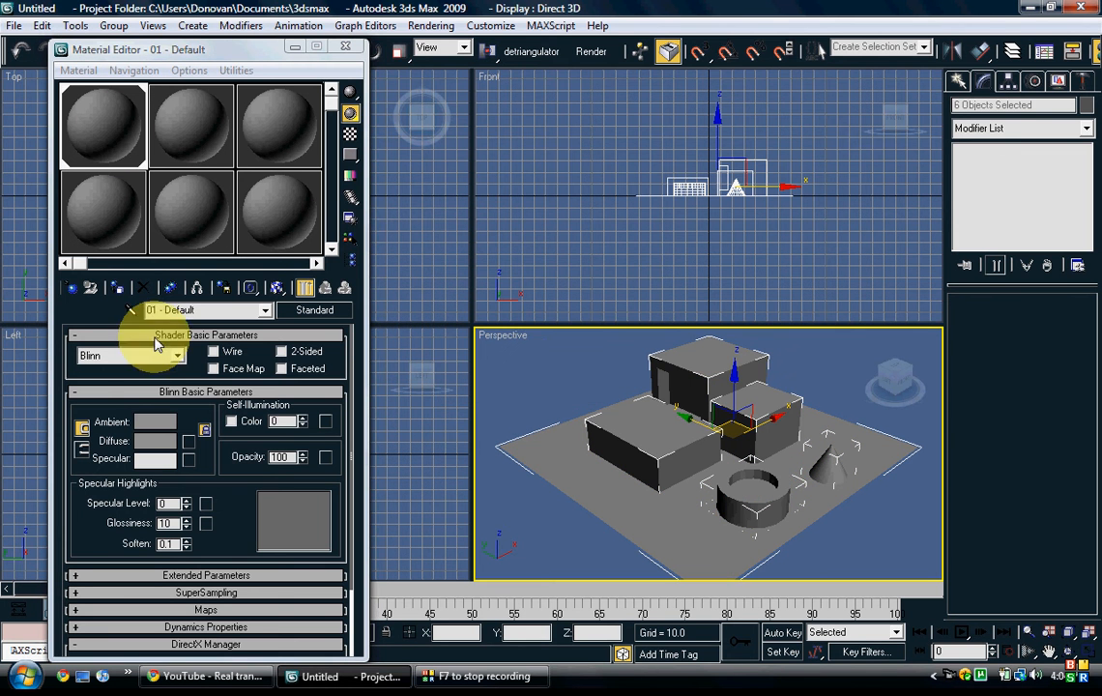
left_click(154, 441)
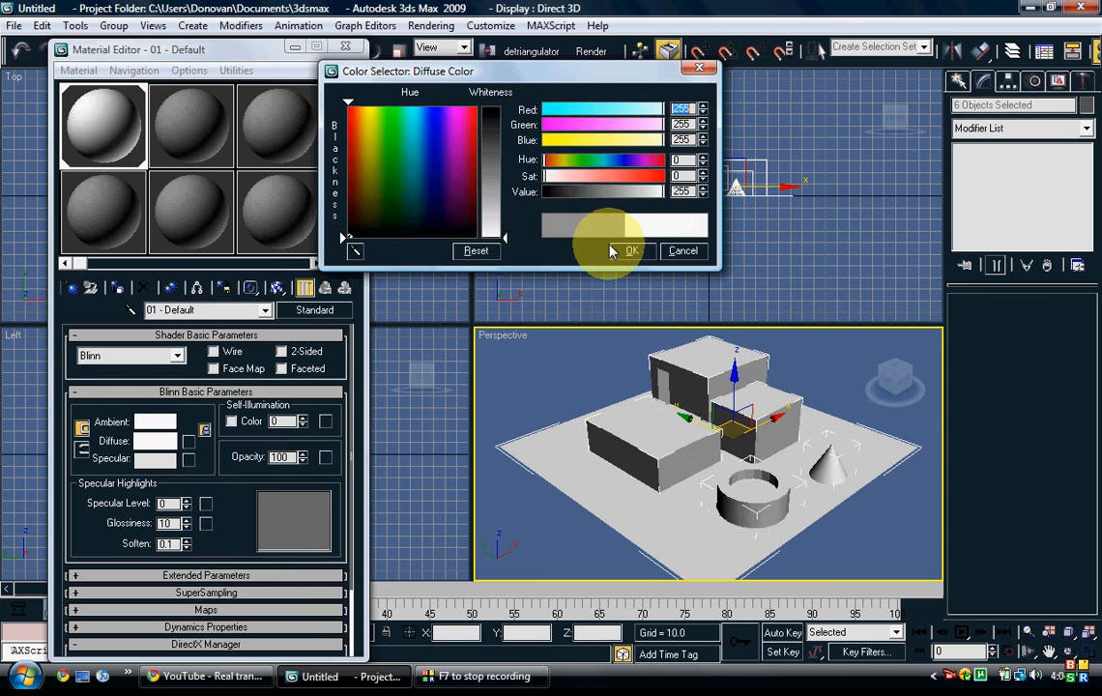
left_click(630, 252)
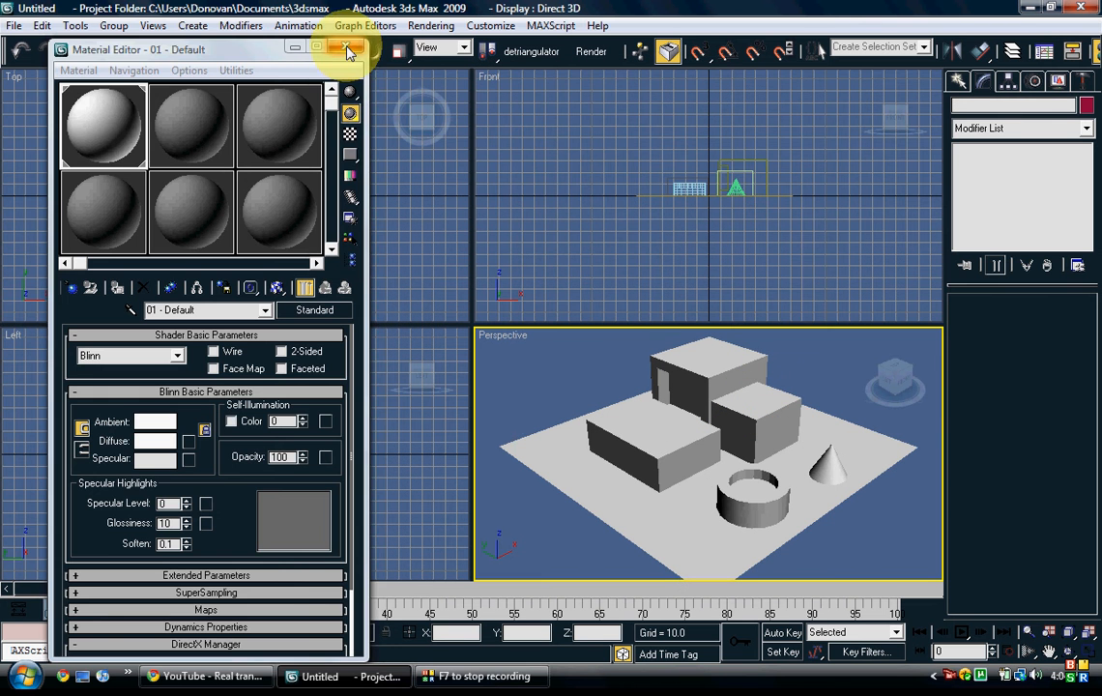
left_click(341, 50)
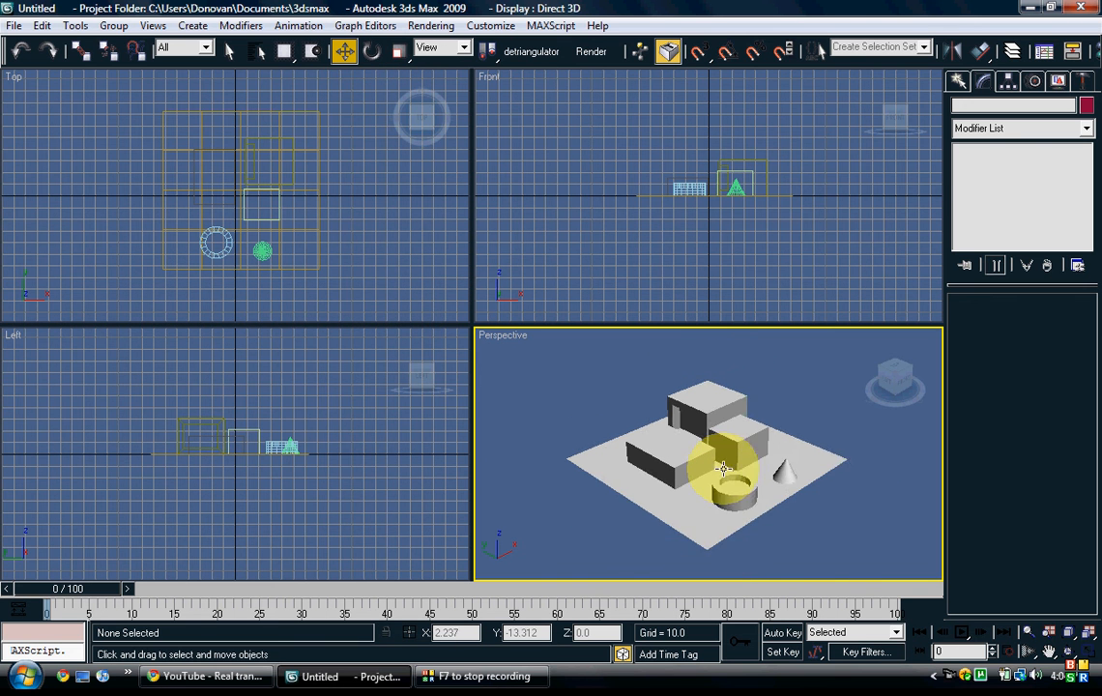
left_click_drag(719, 469, 705, 460)
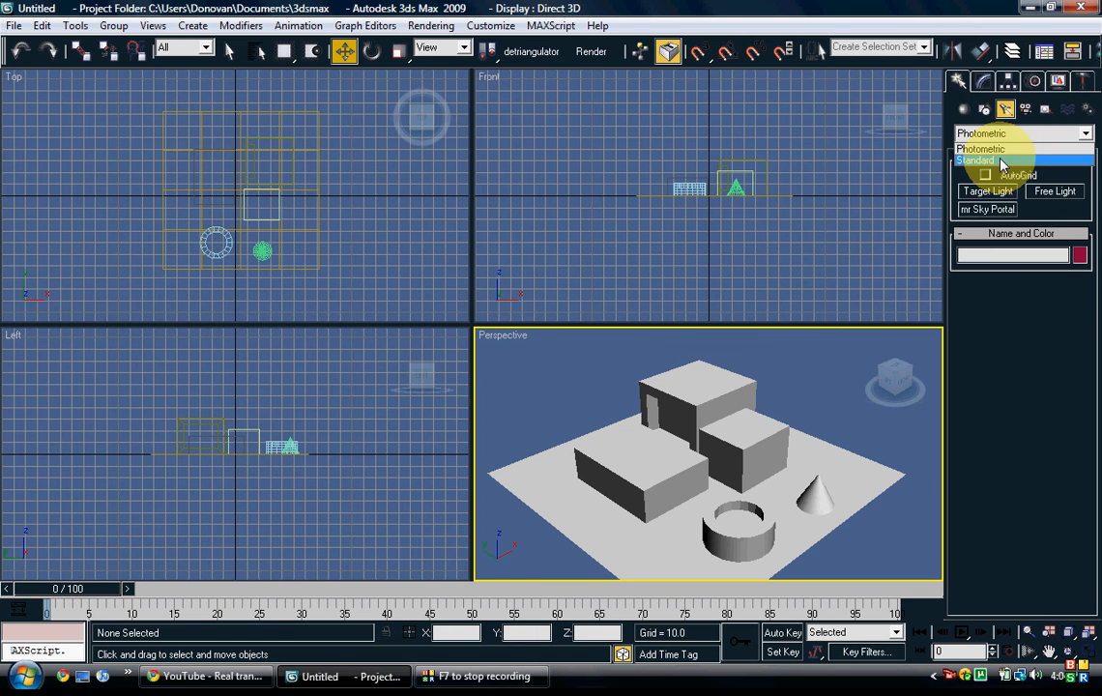
Step: Create a Standard Skylight and place it above the objects in the Top view
left_click(974, 158)
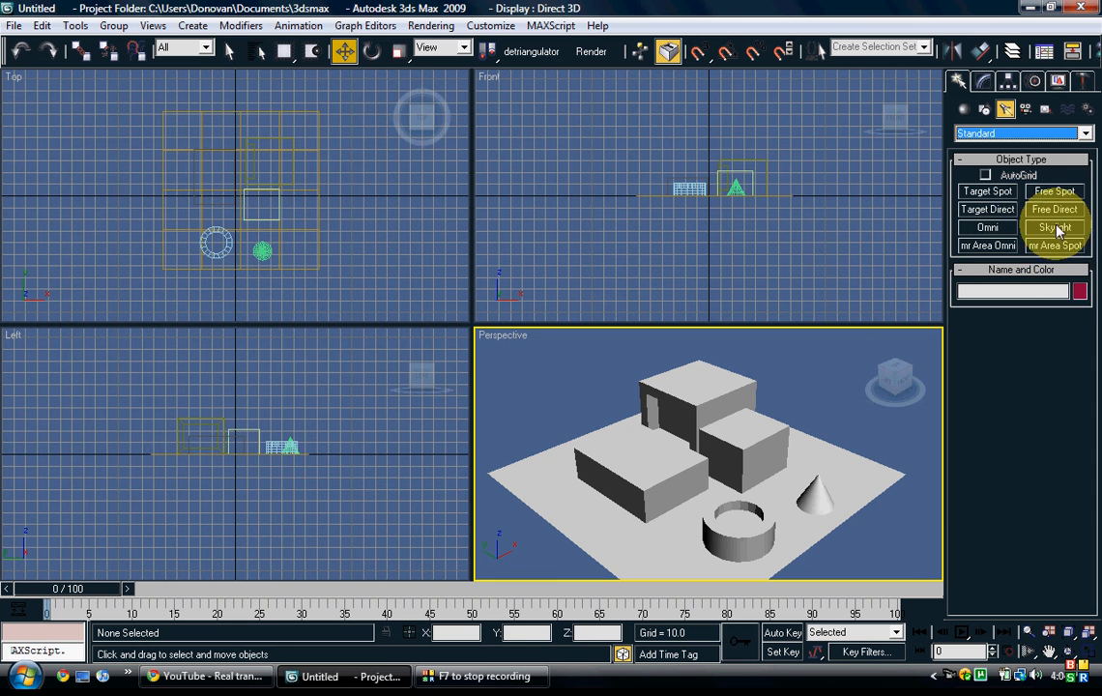
left_click(1053, 228)
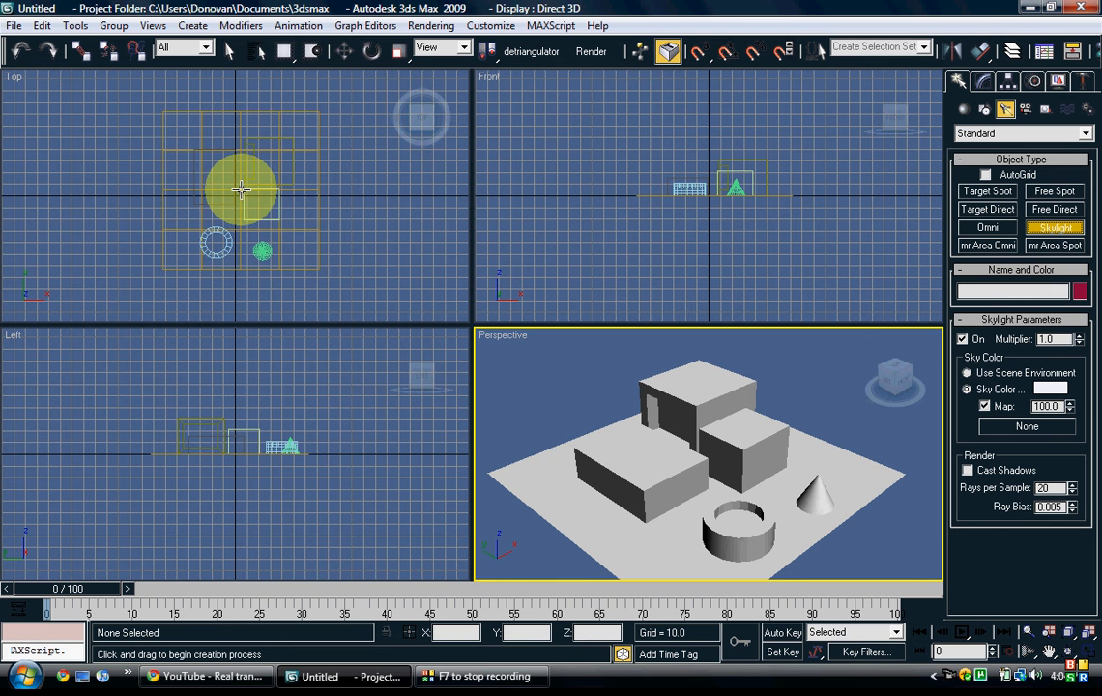
left_click(240, 189)
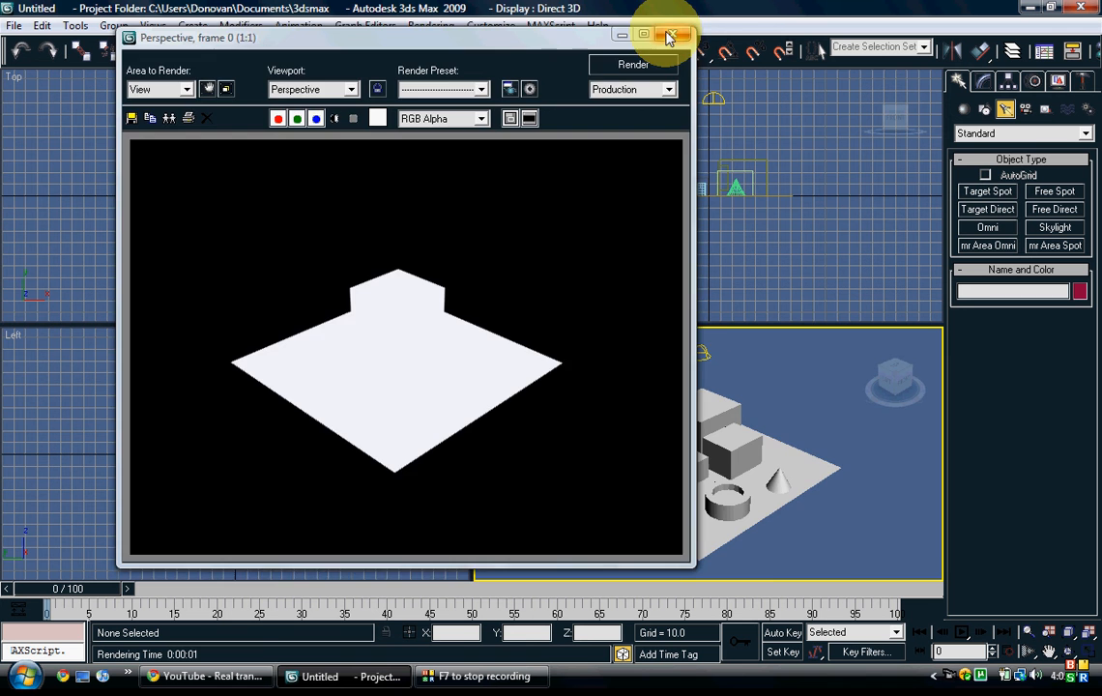
Step: Close the blown-out test render and bring up Render Setup
left_click(669, 35)
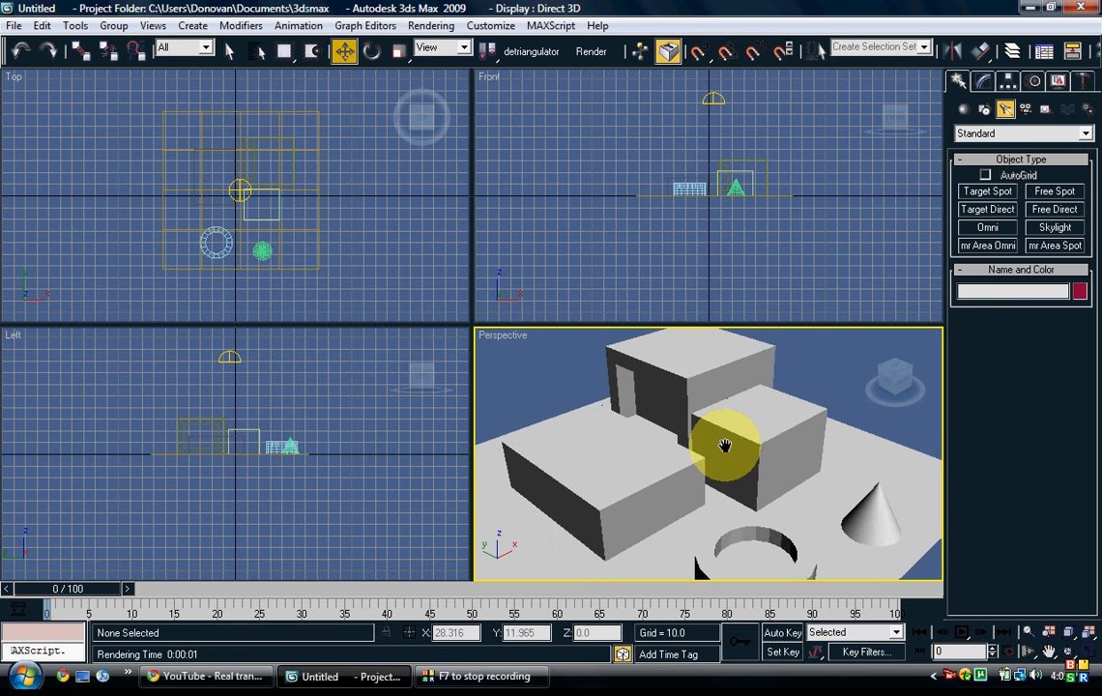
left_click(431, 25)
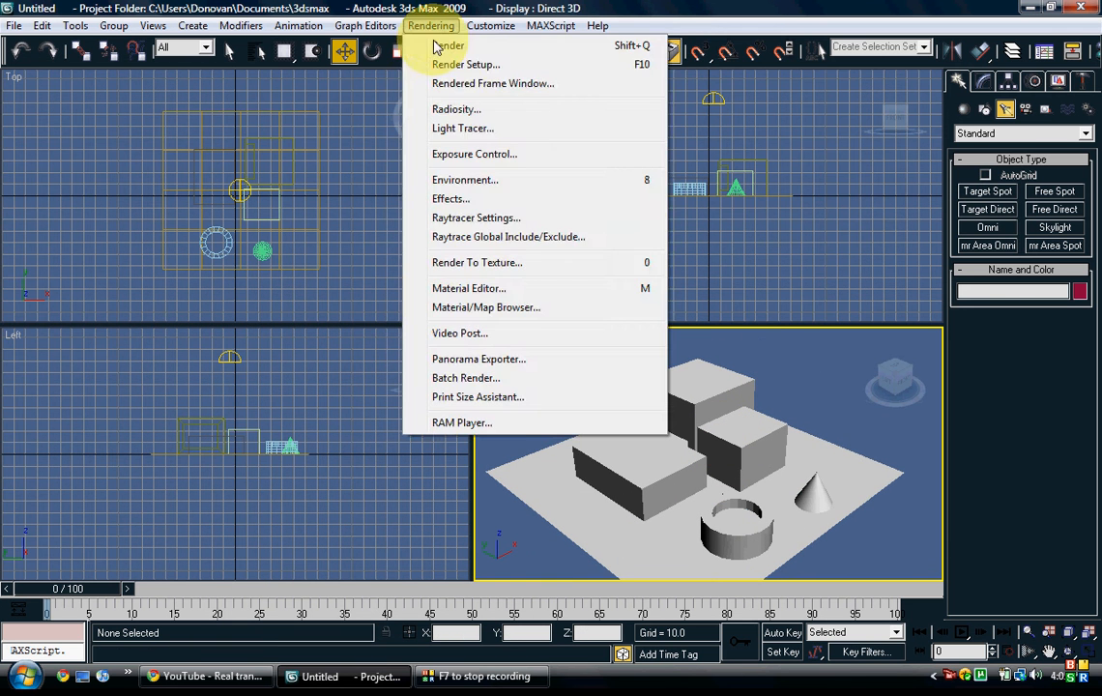
left_click(460, 64)
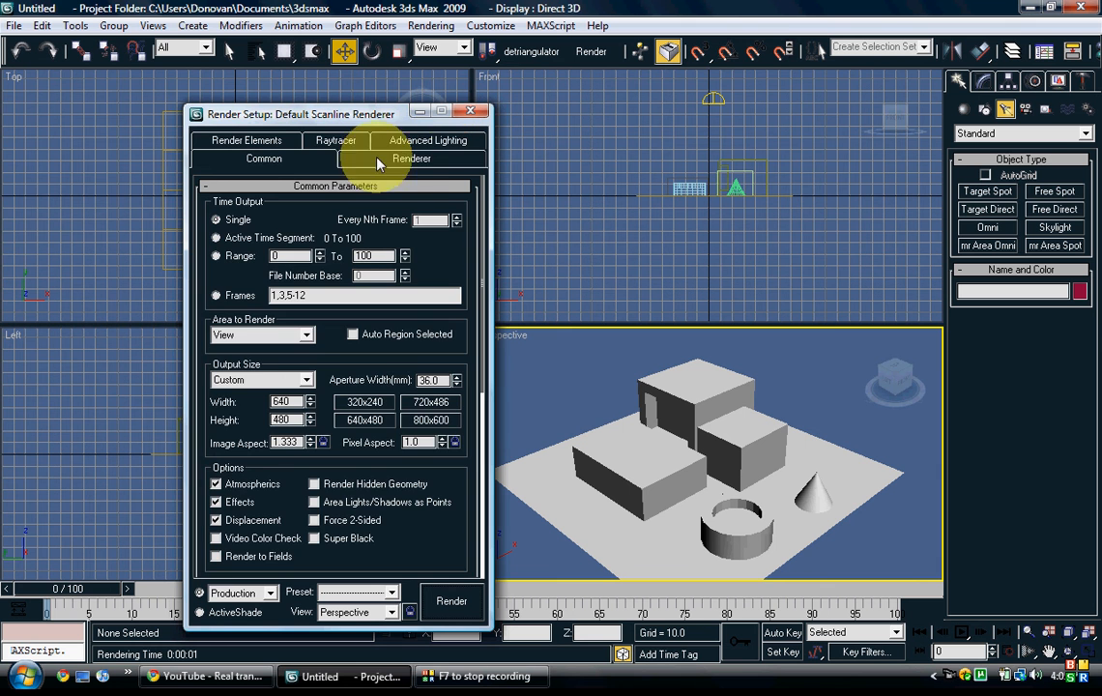
Step: Choose Light Tracer as the advanced lighting and adjust its Bounces value
left_click(425, 139)
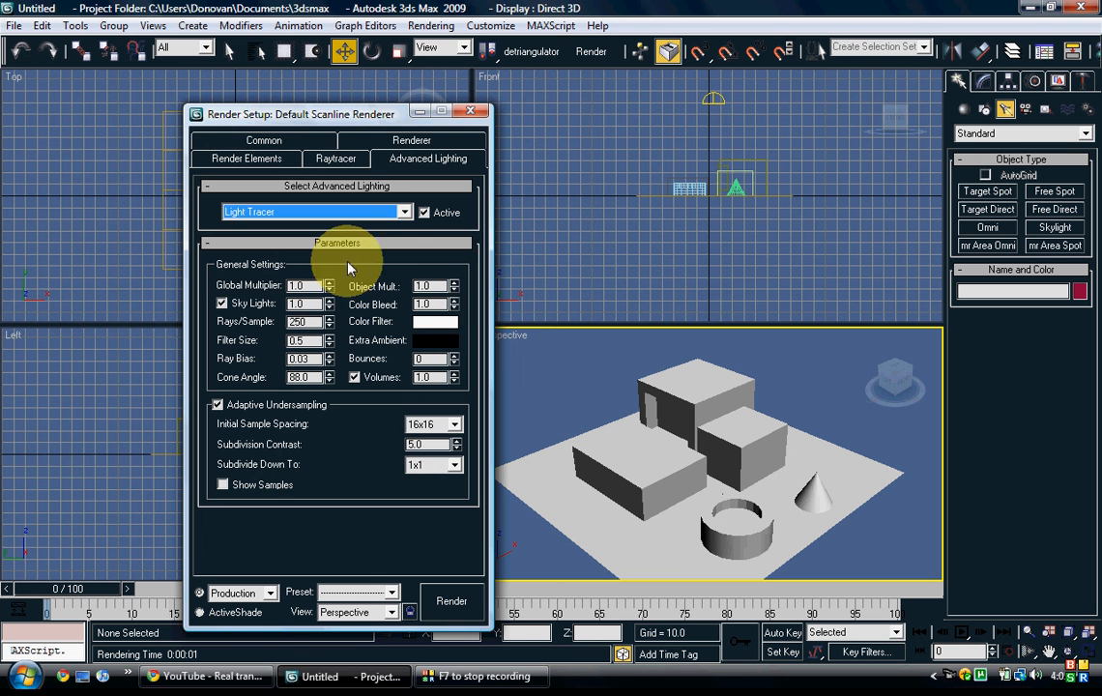
left_click(451, 356)
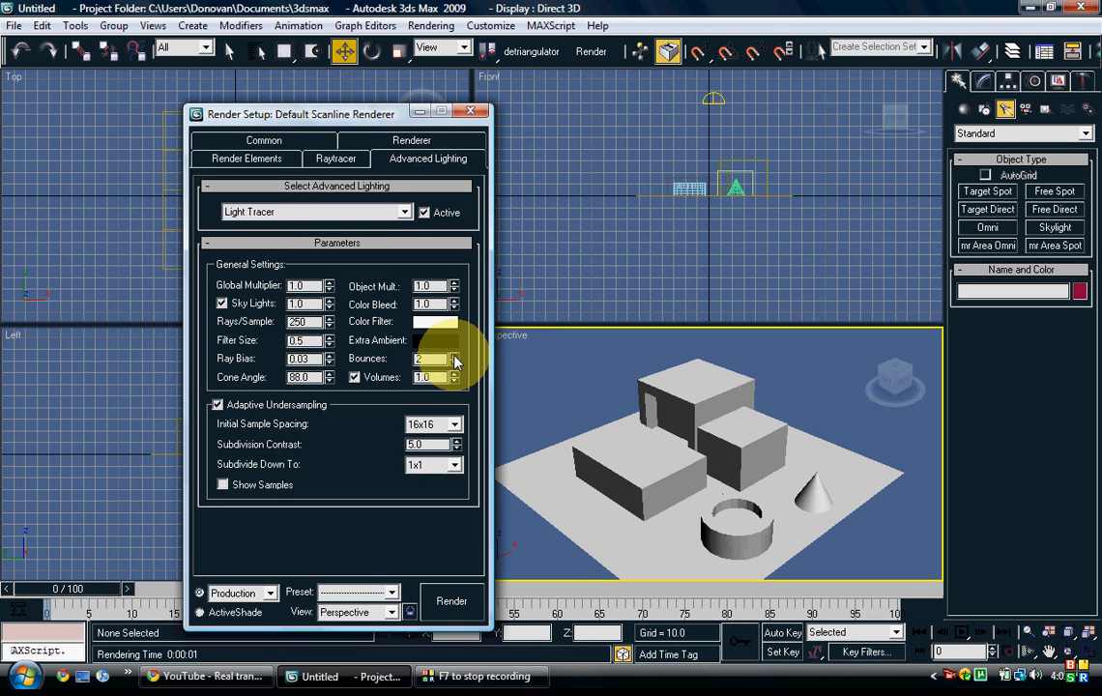
left_click(452, 355)
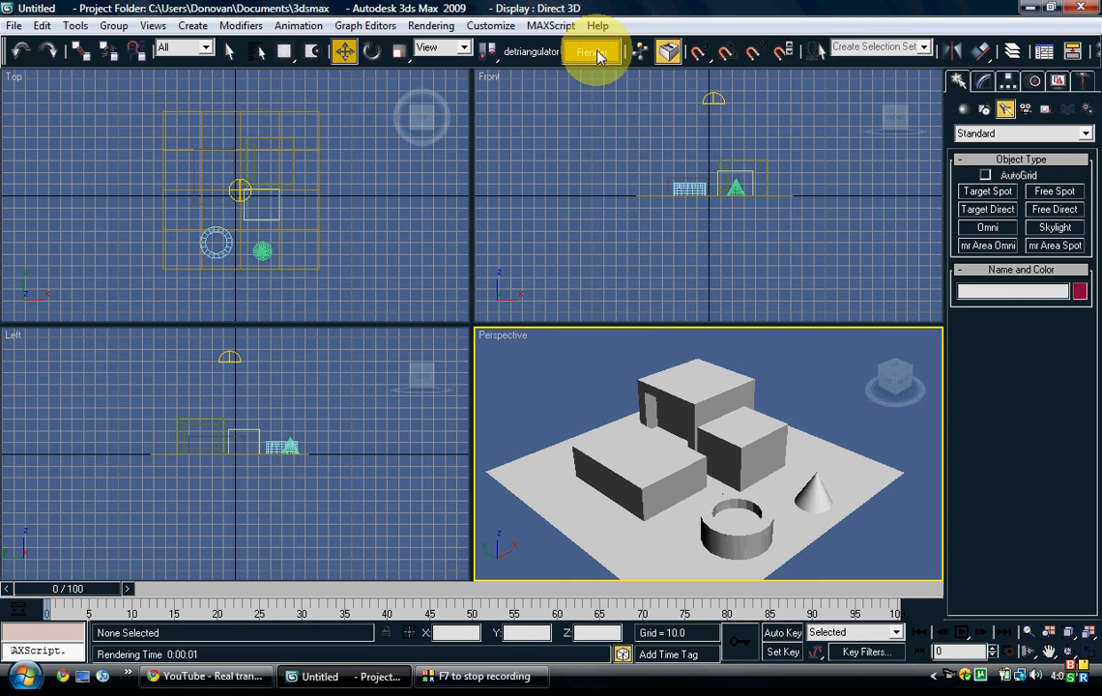
Step: Render the scene so the boxes and tube appear as soft-shadowed white clay
left_click(590, 53)
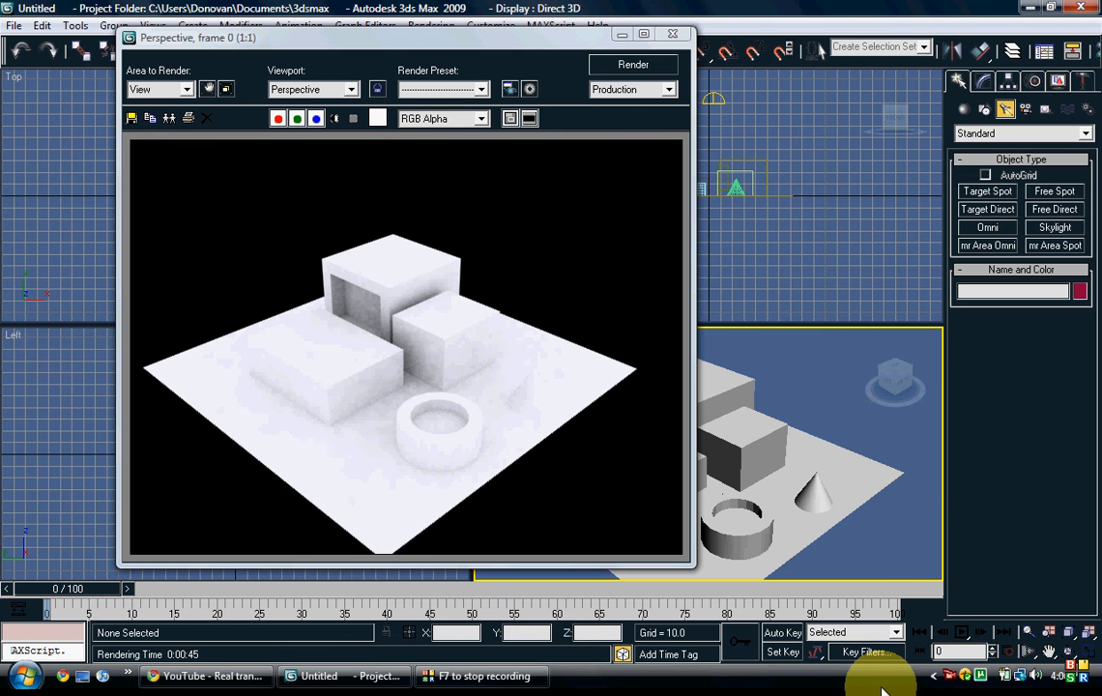
mouse_move(671, 35)
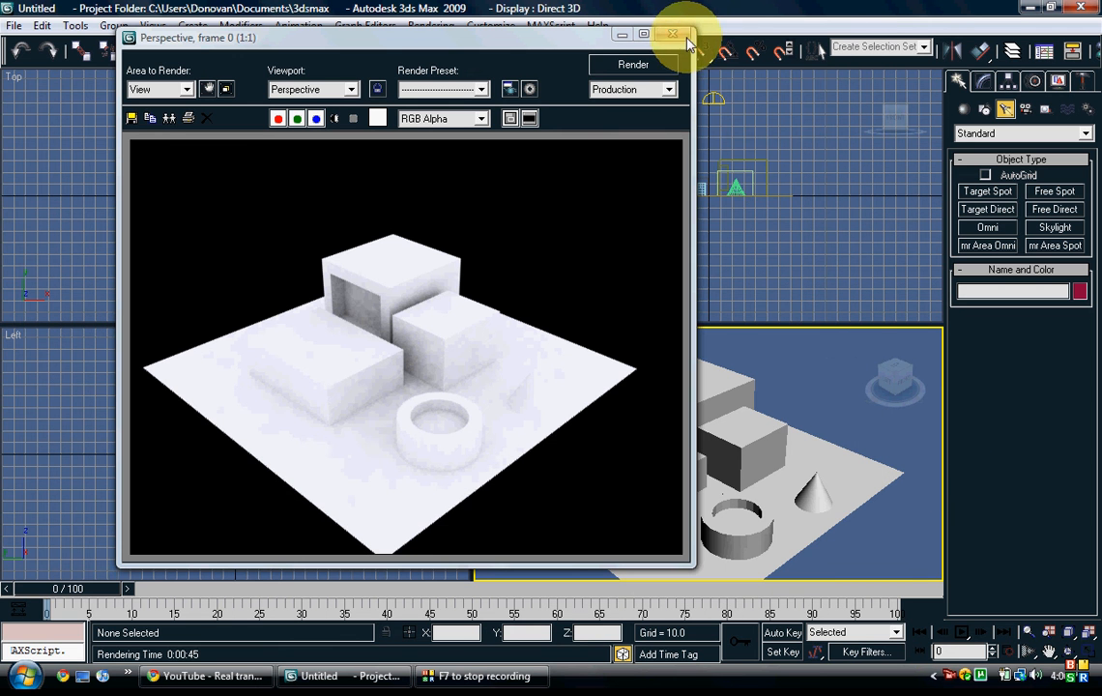
Step: Close the finished render, revisit Advanced Lighting in Render Setup and render again
left_click(669, 31)
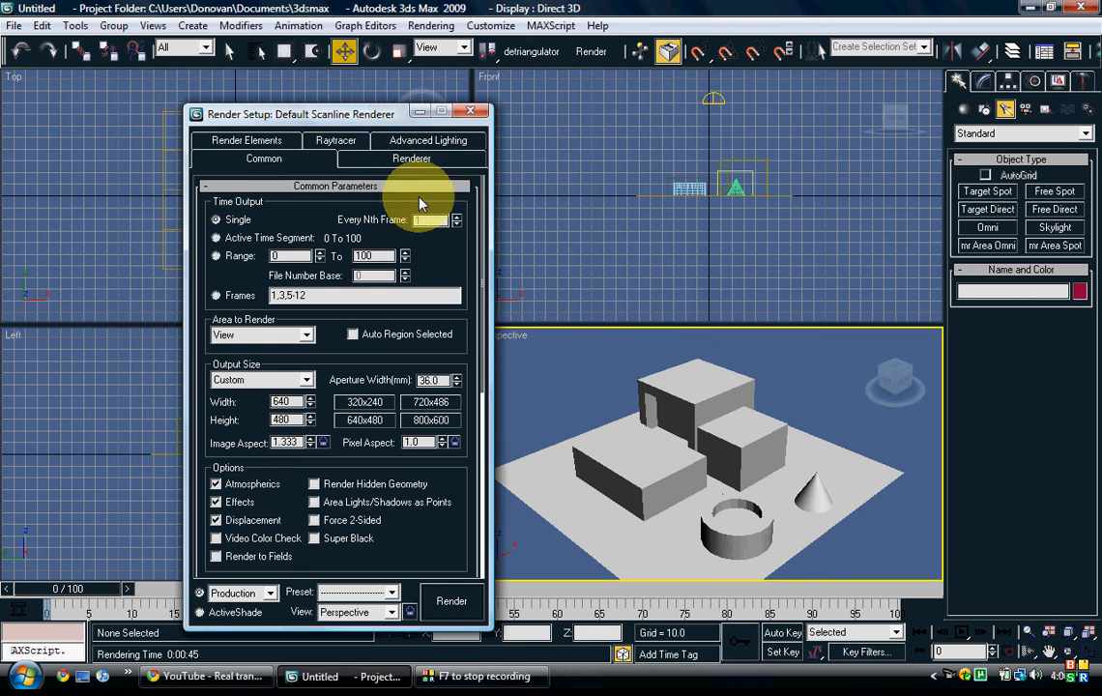
left_click(425, 139)
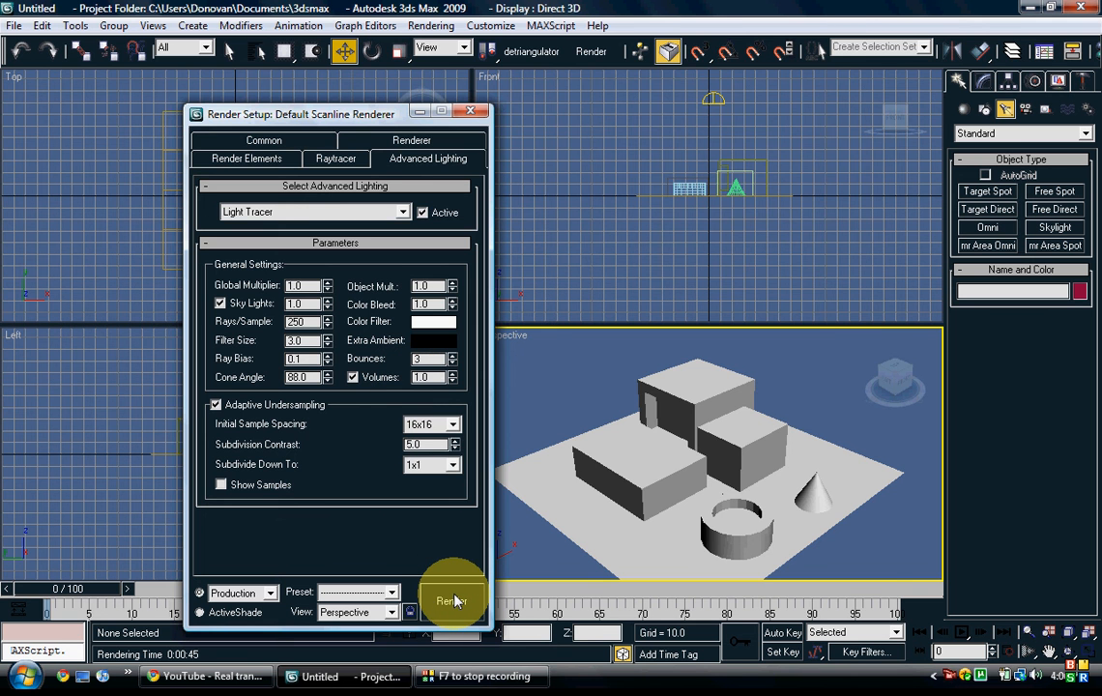
left_click(453, 599)
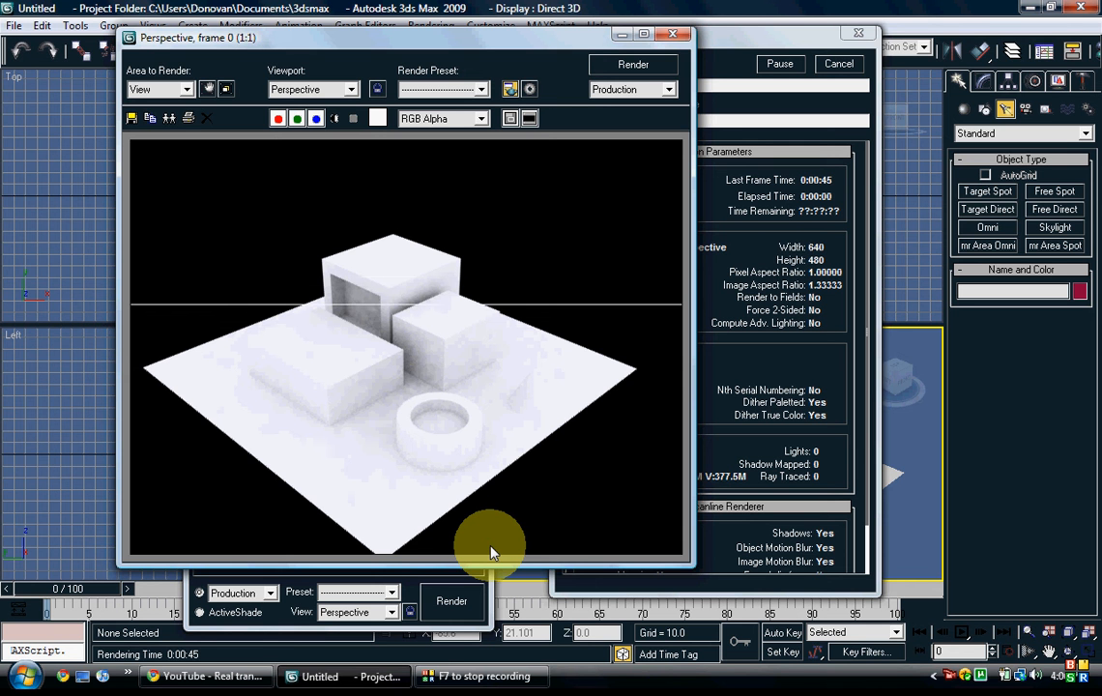
mouse_move(591, 472)
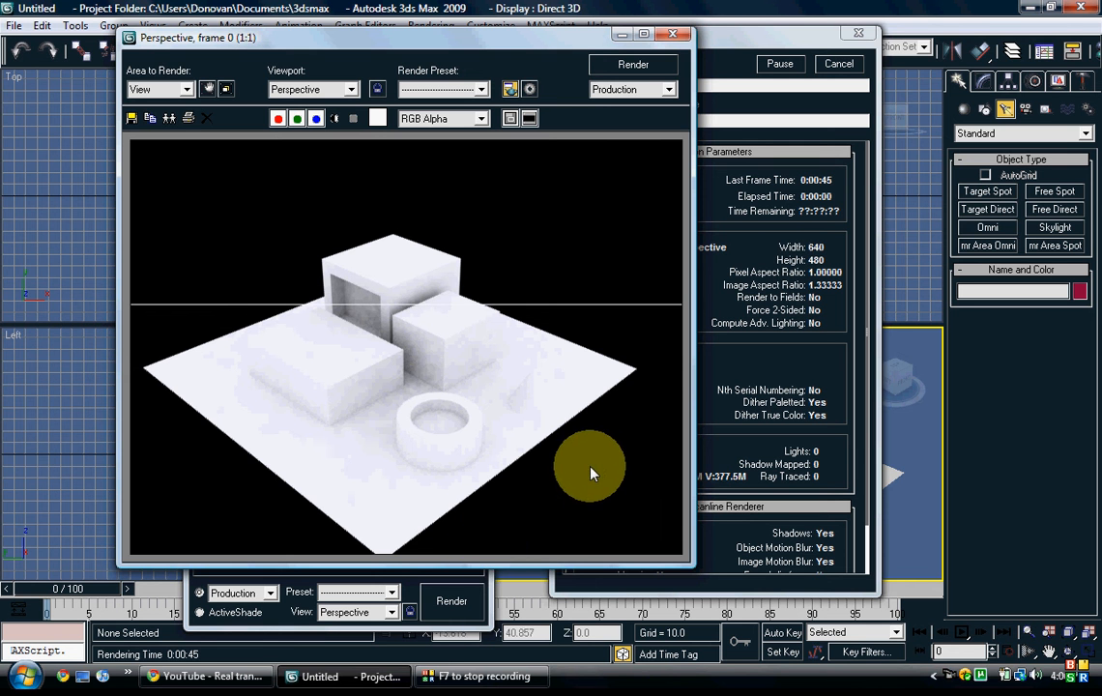